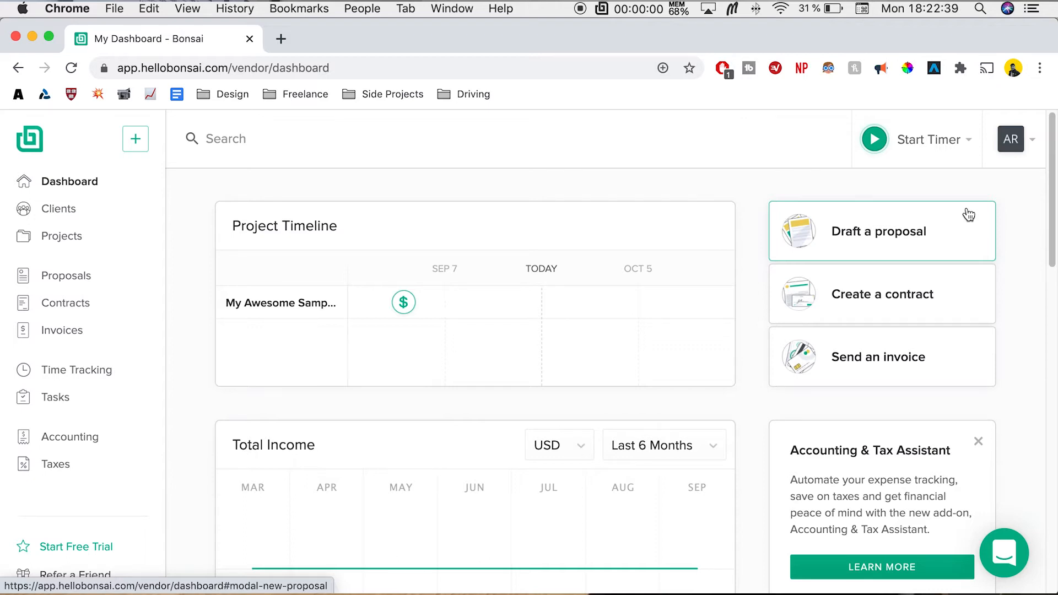
pyautogui.moveTo(457, 332)
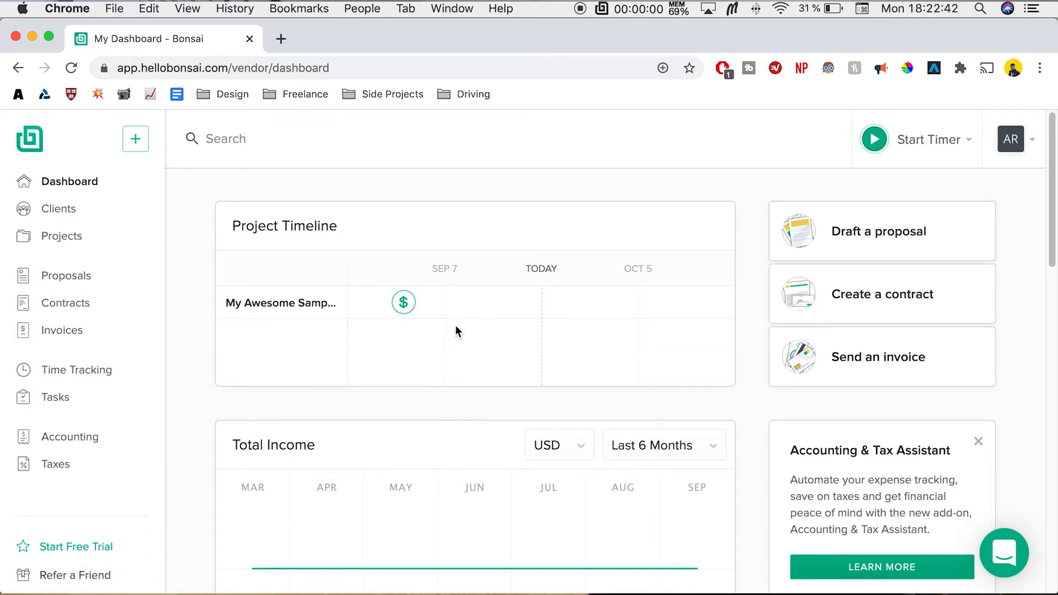
pyautogui.moveTo(433, 348)
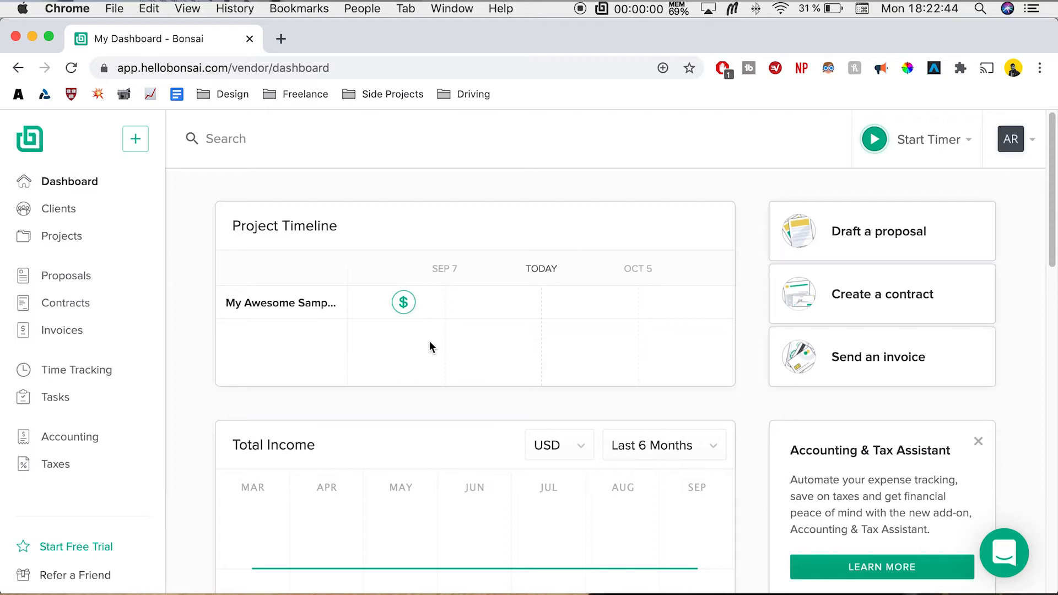
pyautogui.moveTo(222, 428)
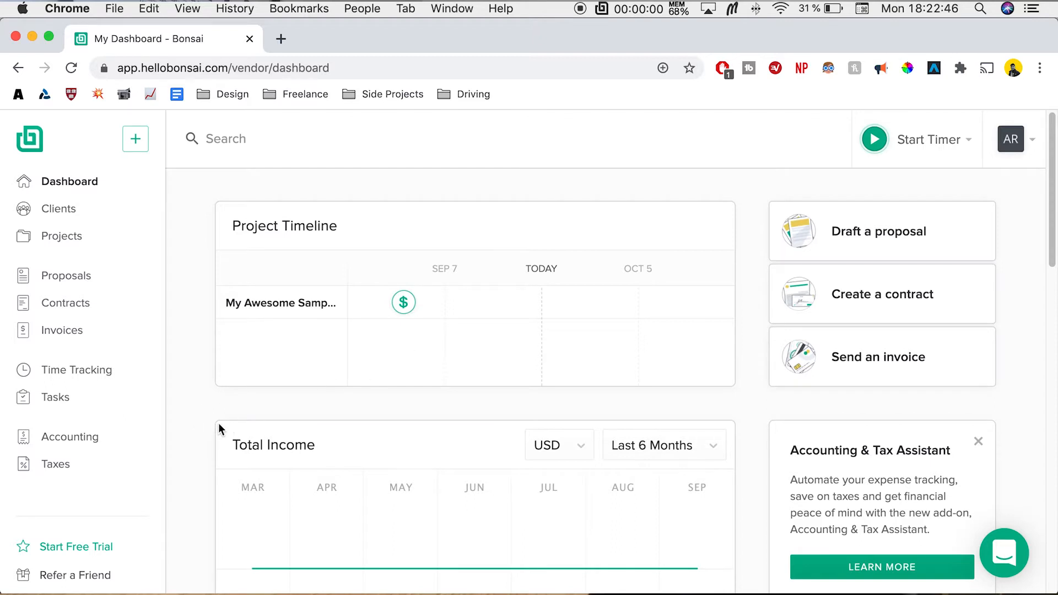
# Step: Go to the Time Tracking overview from the sidebar and view the empty time-entries list
pyautogui.scroll(-3)
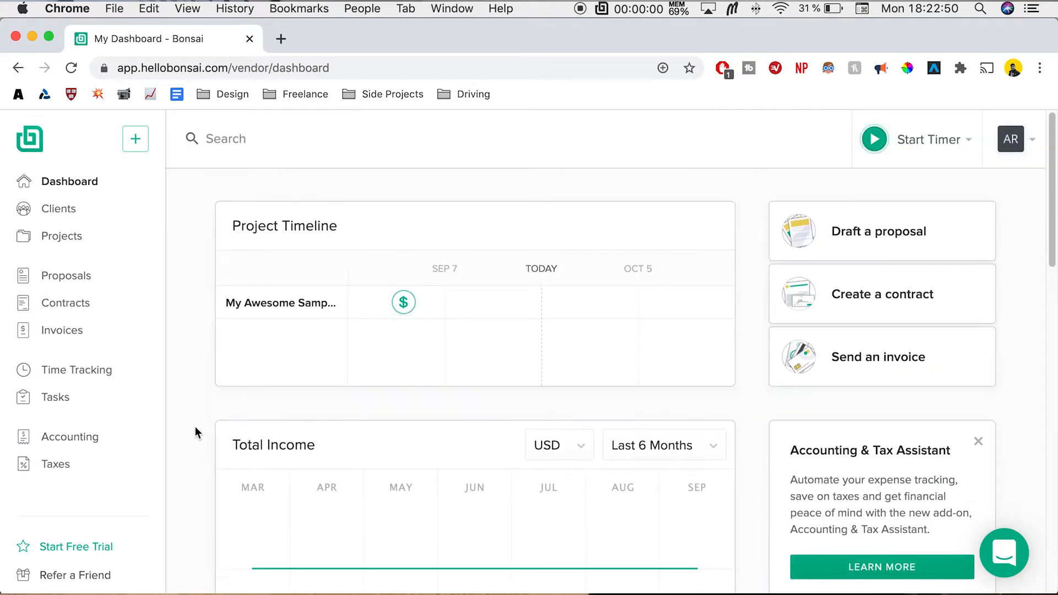
pyautogui.moveTo(182, 378)
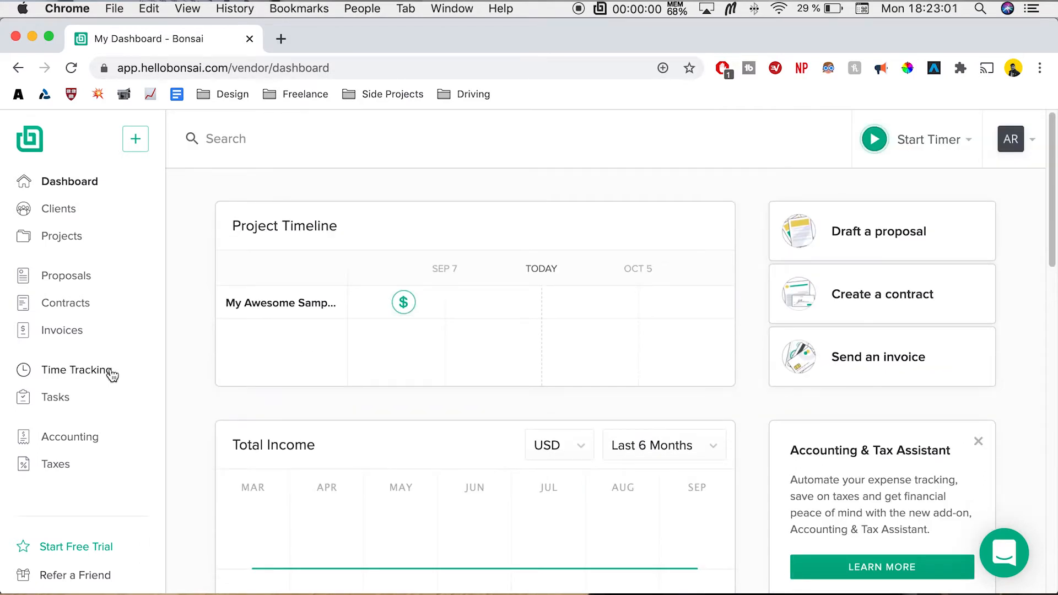
pyautogui.click(77, 371)
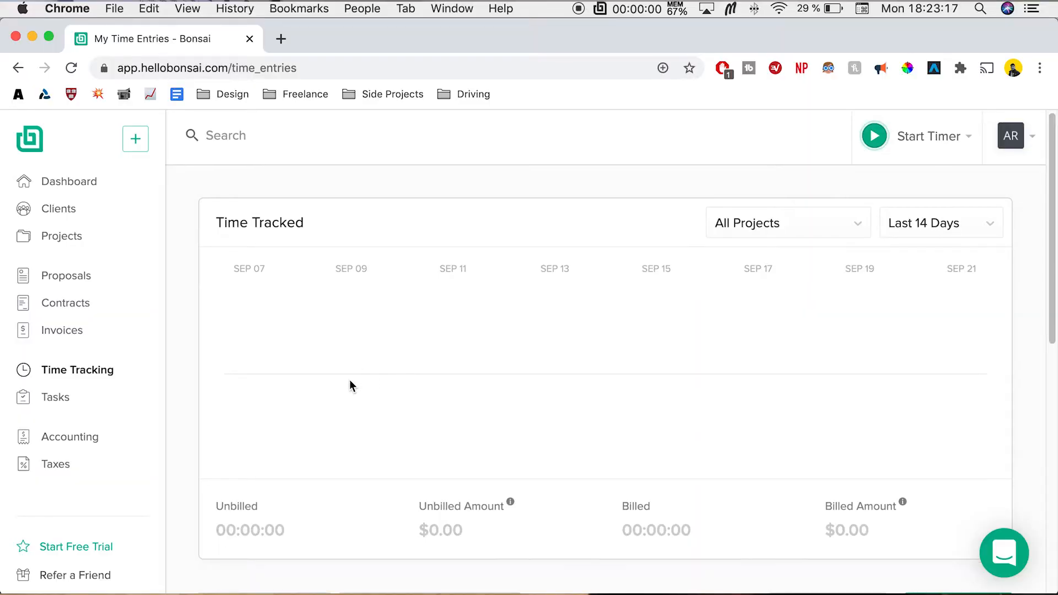
pyautogui.moveTo(323, 391)
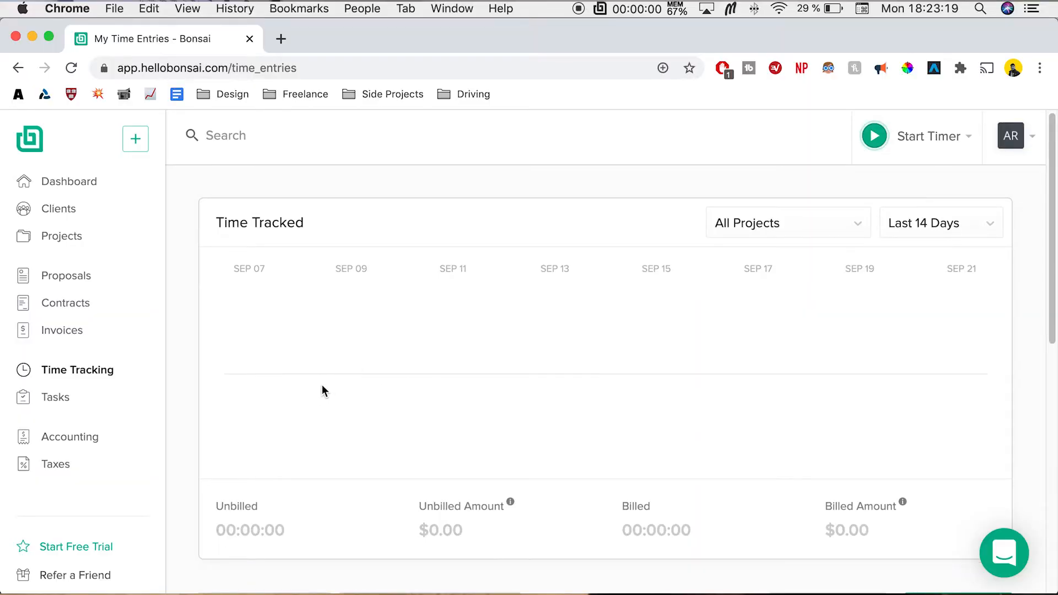
pyautogui.scroll(-3)
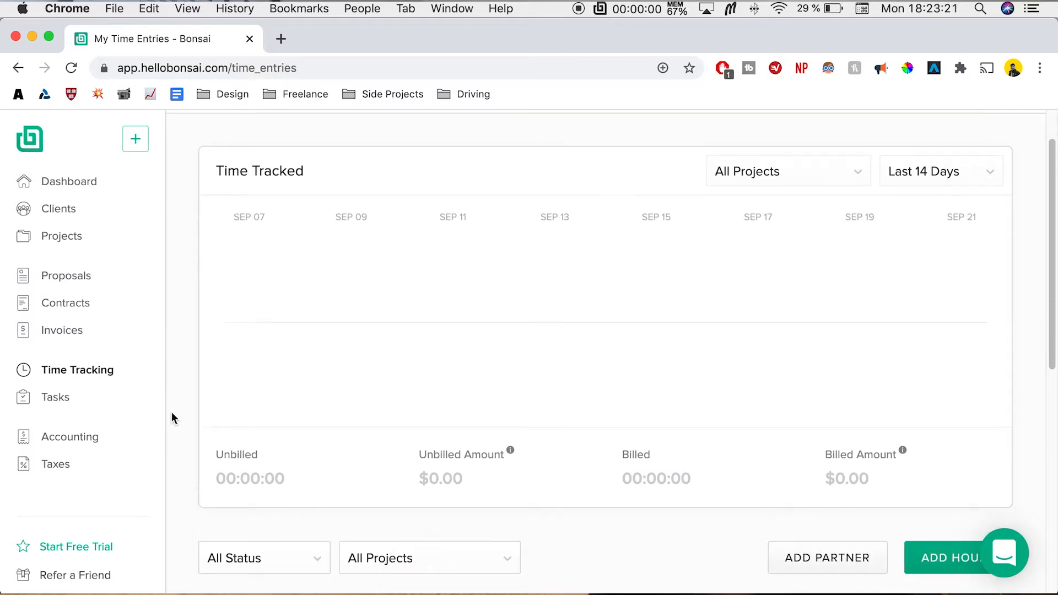
pyautogui.scroll(-3)
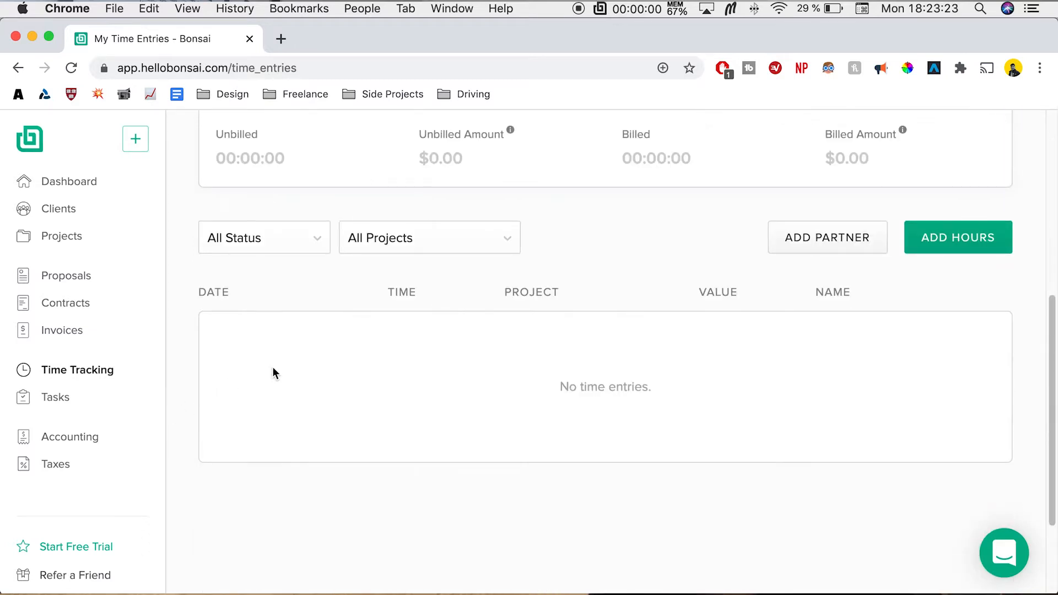
# Step: Start a new Add Hours entry, choose its owner and set the hourly rate to 100
pyautogui.click(957, 237)
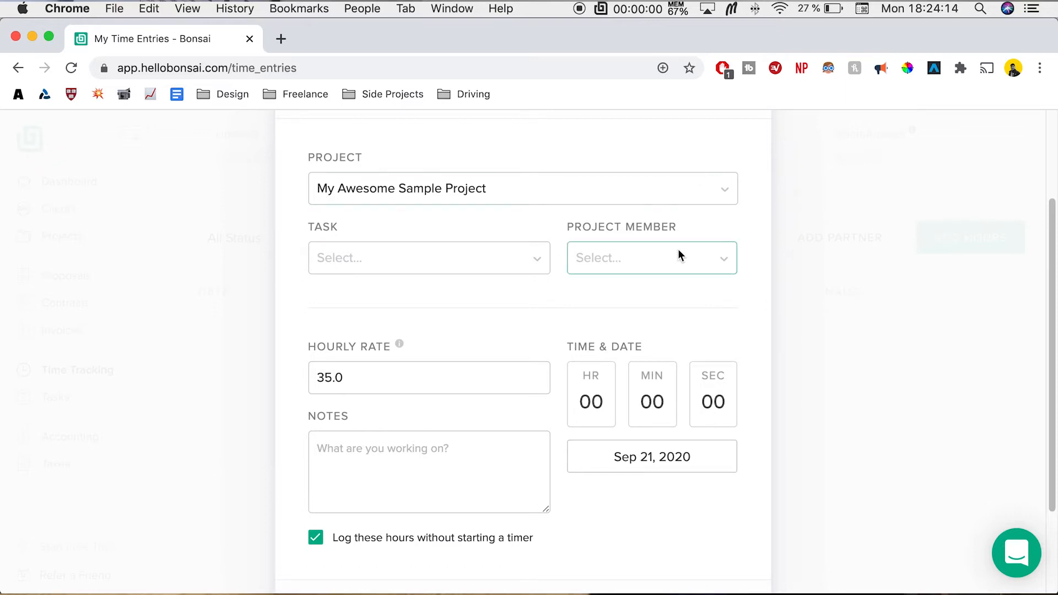
pyautogui.click(650, 256)
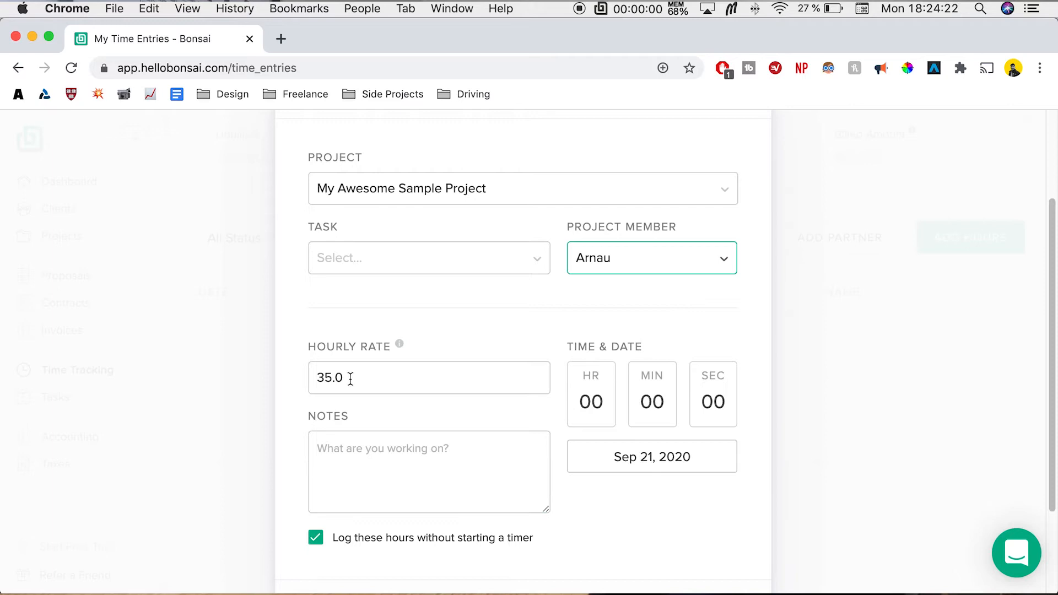
pyautogui.scroll(-3)
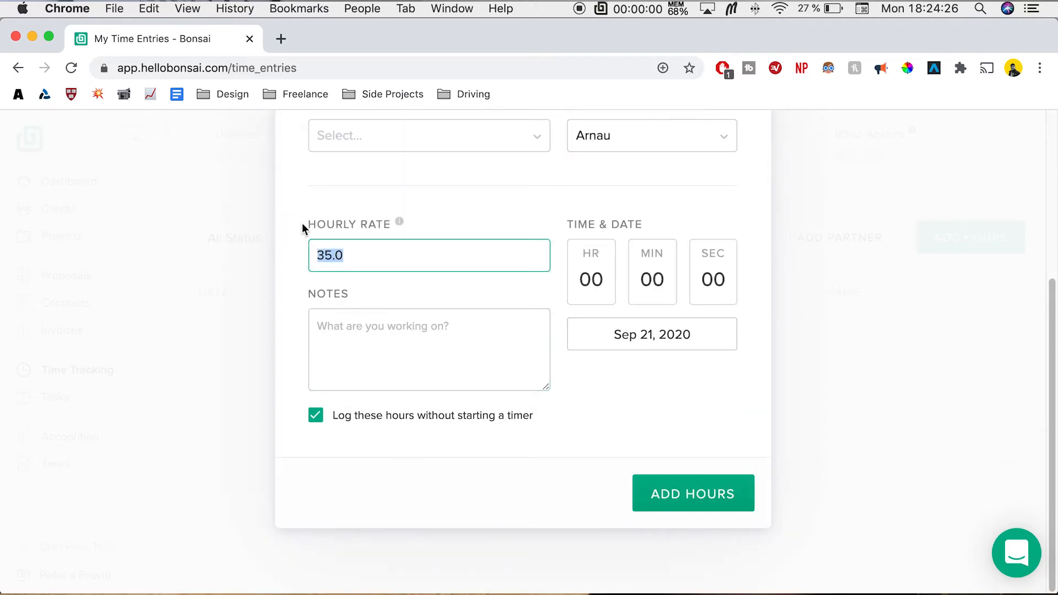
pyautogui.write('100')
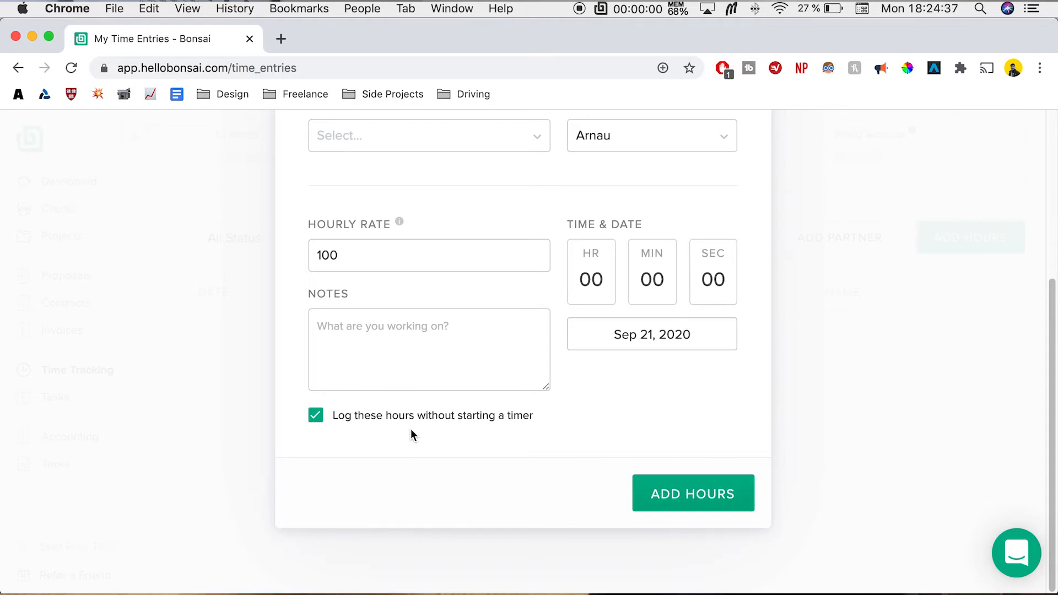
pyautogui.moveTo(413, 449)
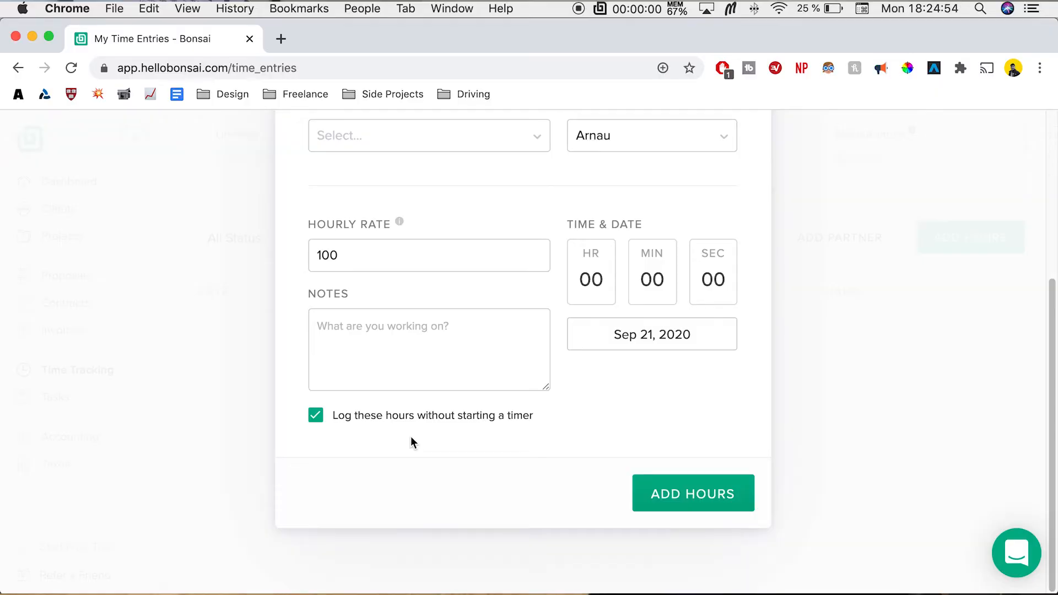
pyautogui.moveTo(401, 447)
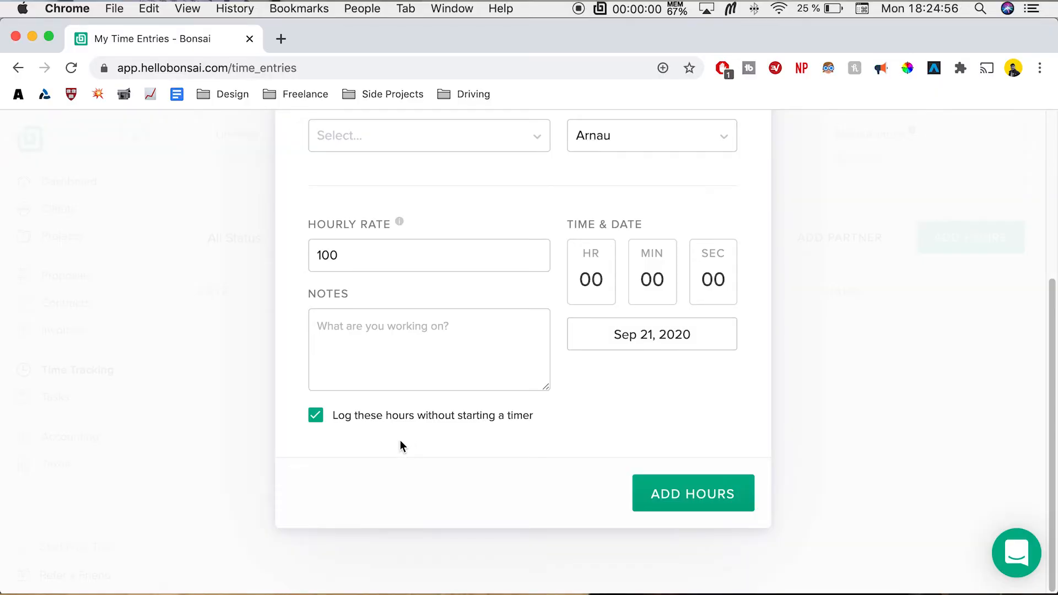
pyautogui.moveTo(397, 437)
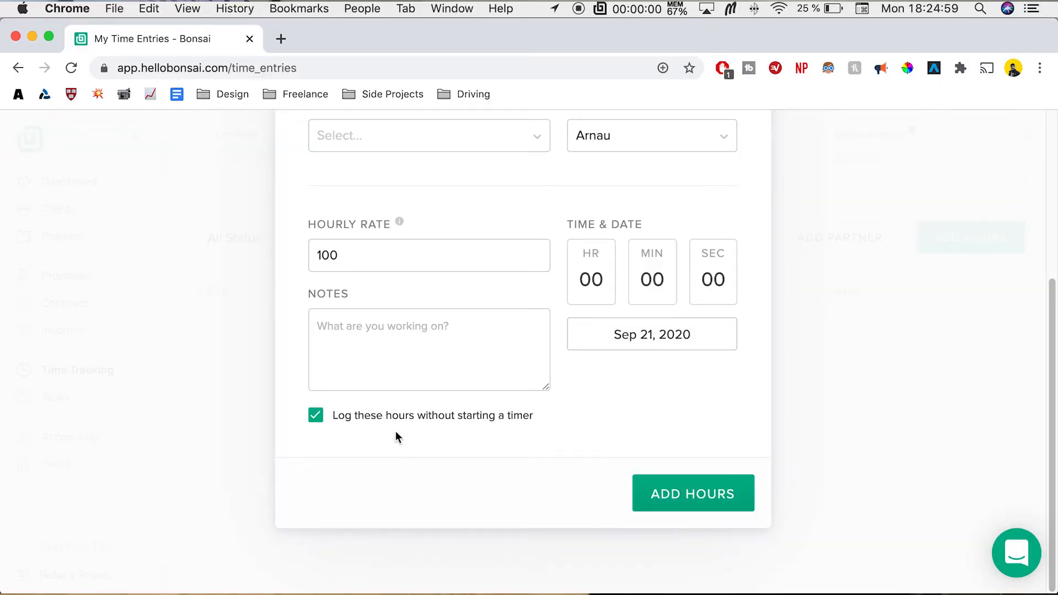
# Step: Note 'Website design', set 02 hr 30 min and submit the entry without a timer
pyautogui.click(429, 350)
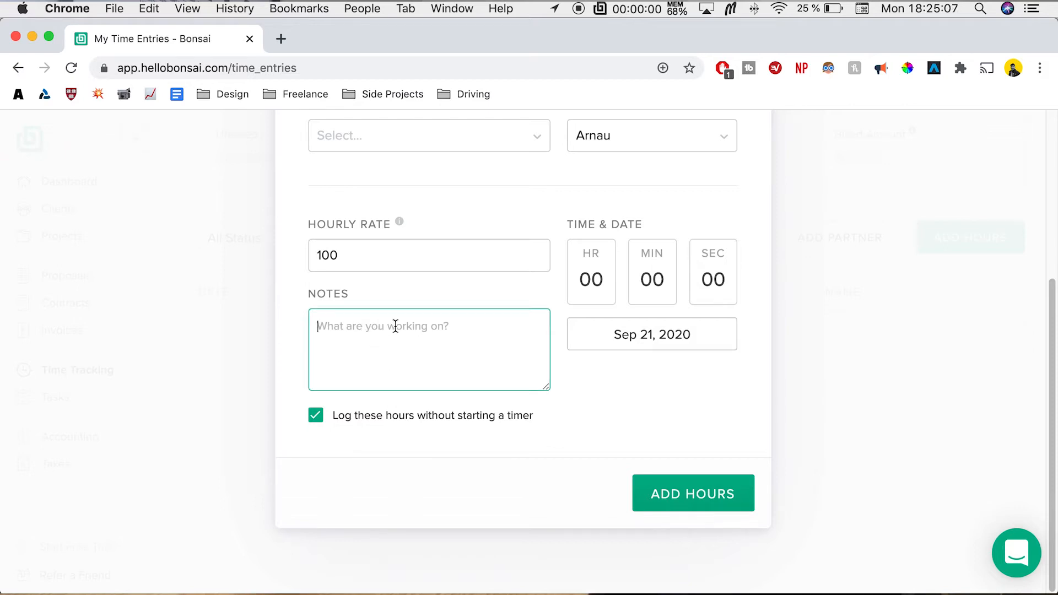
pyautogui.write('W')
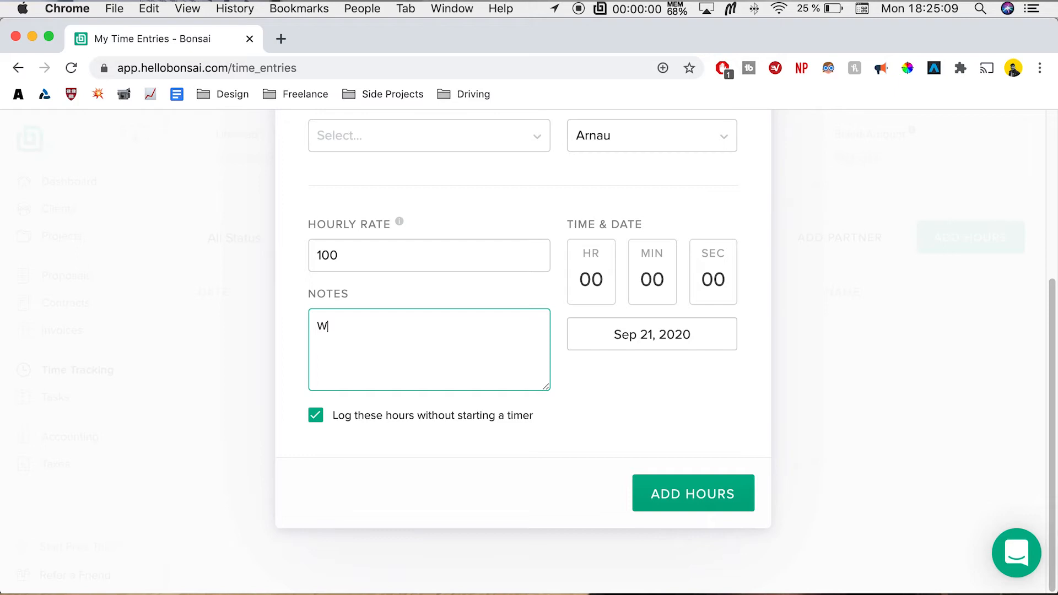
pyautogui.write('ebsite desi')
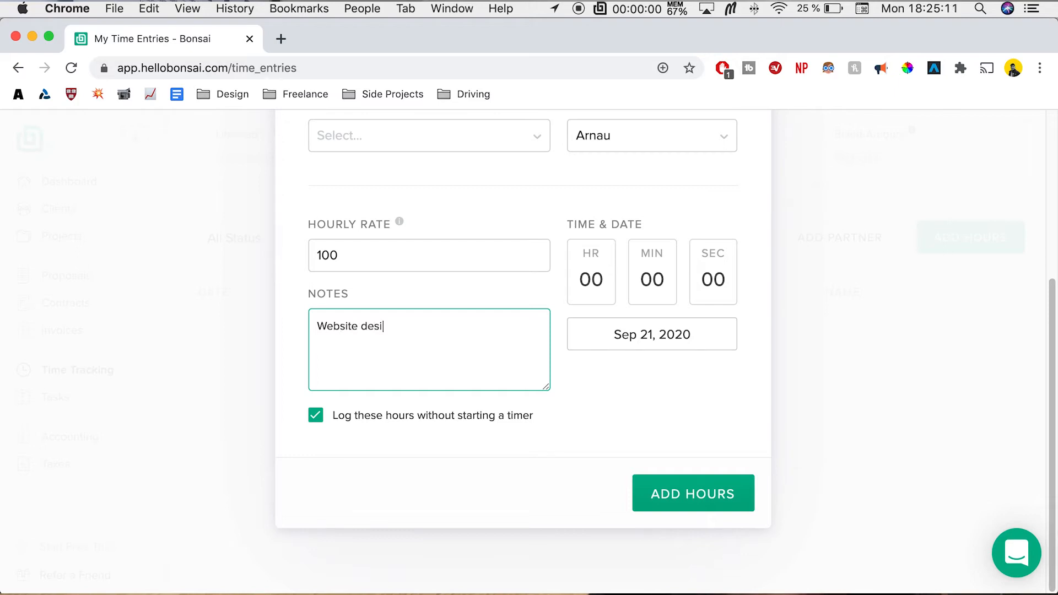
pyautogui.write('gn')
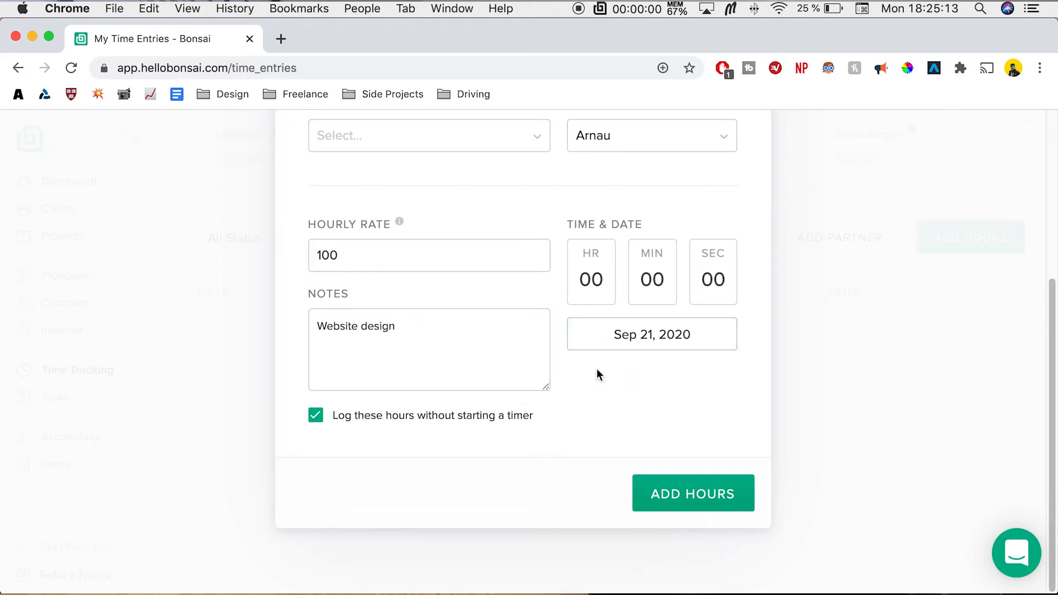
pyautogui.moveTo(588, 356)
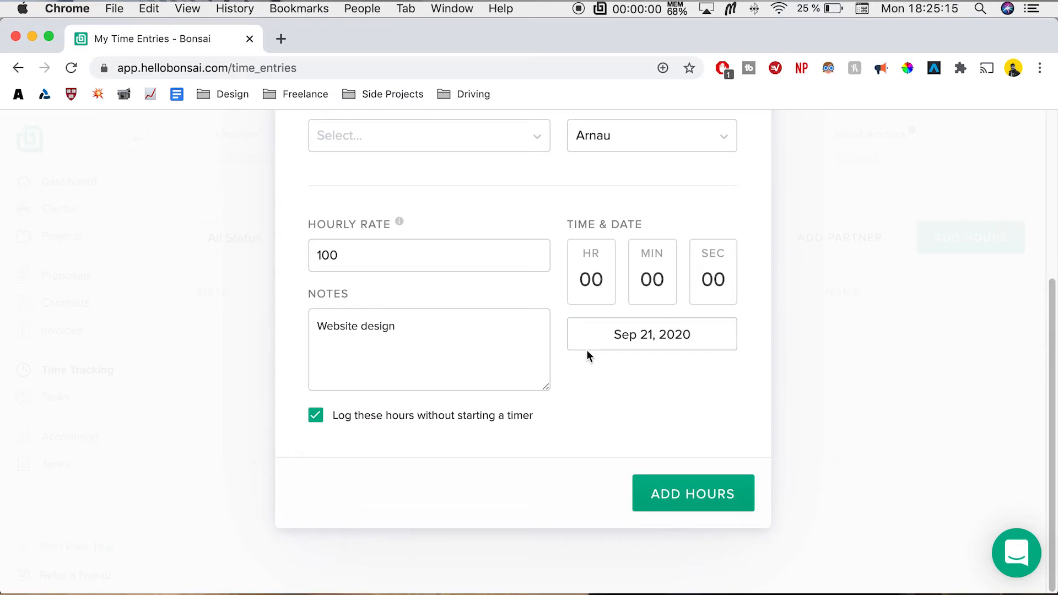
pyautogui.click(591, 279)
pyautogui.write('02')
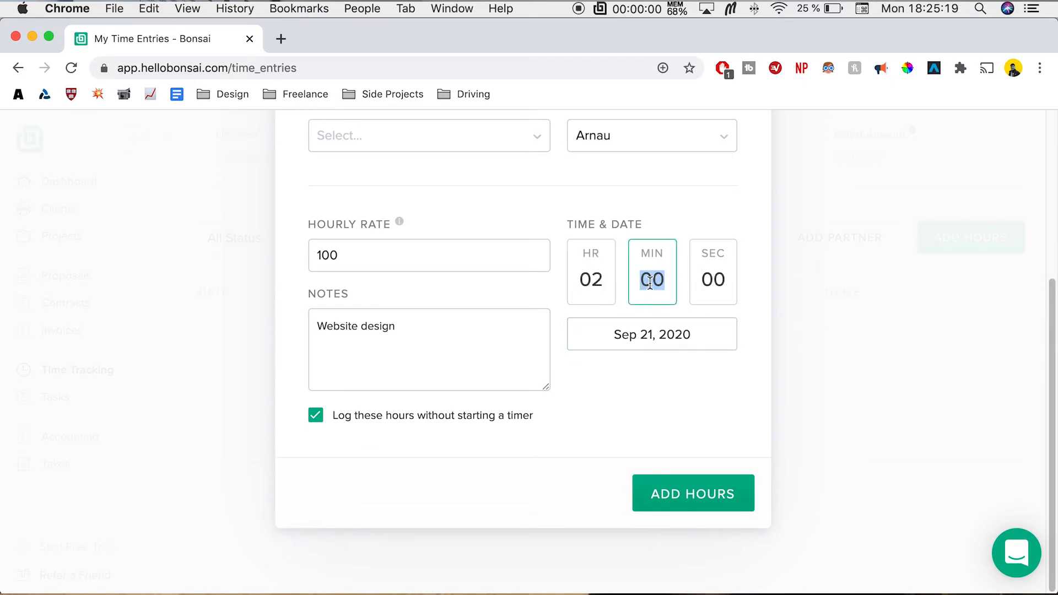
pyautogui.write('30')
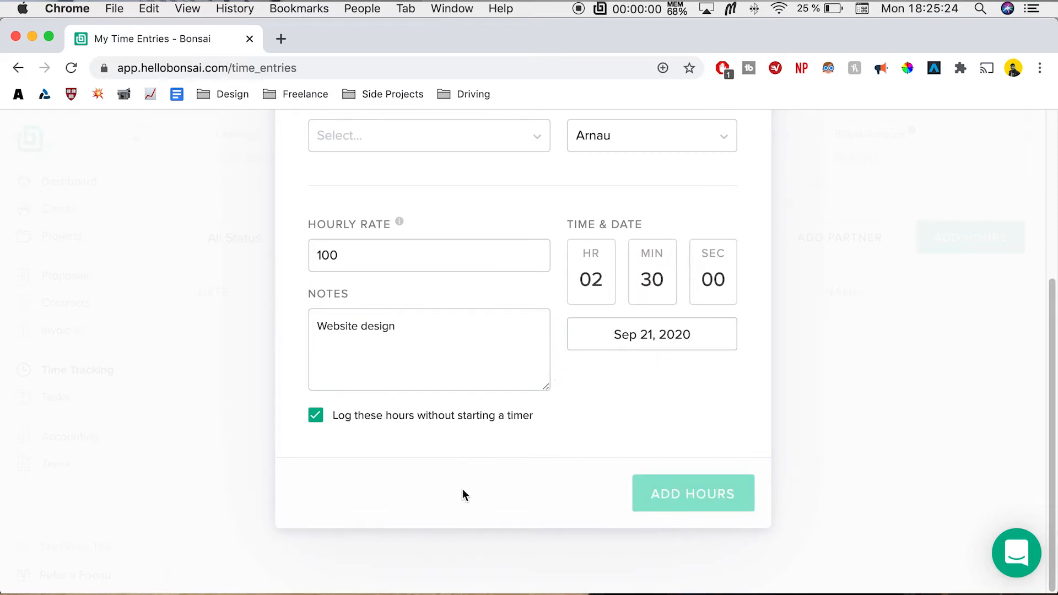
pyautogui.click(692, 493)
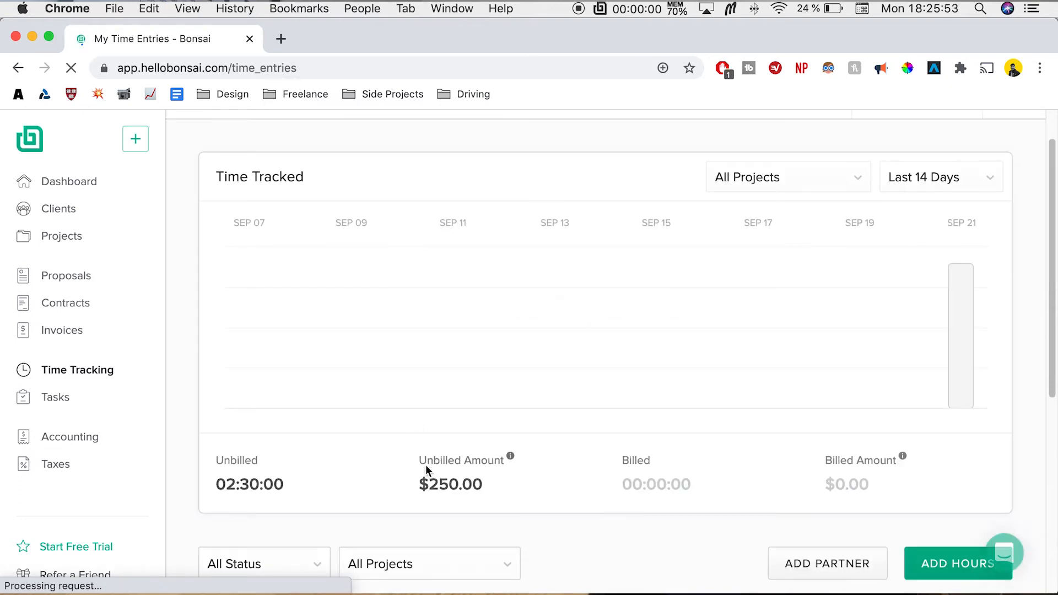
pyautogui.moveTo(962, 337)
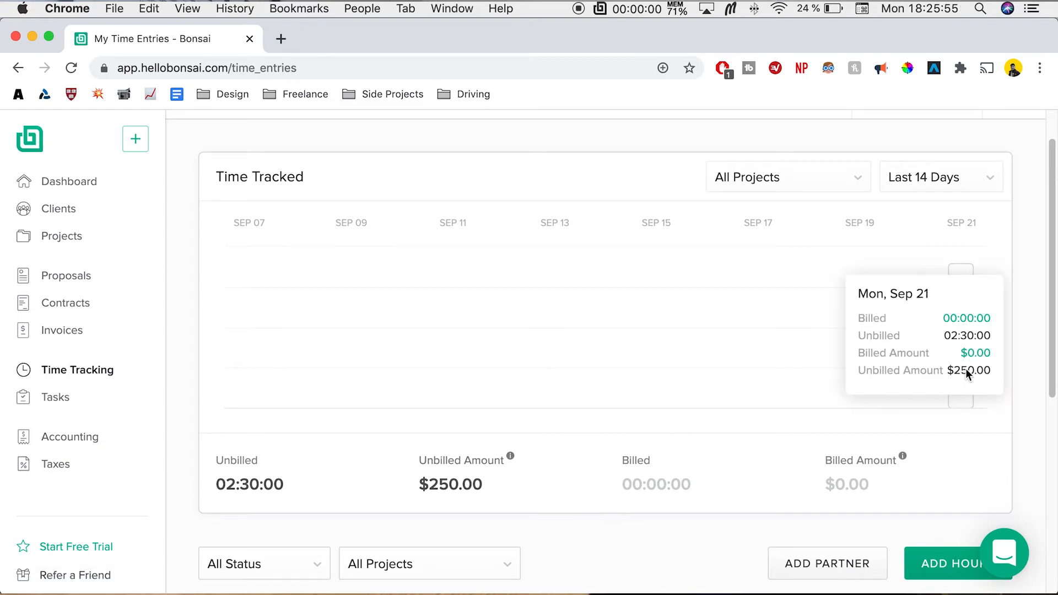
pyautogui.moveTo(1036, 396)
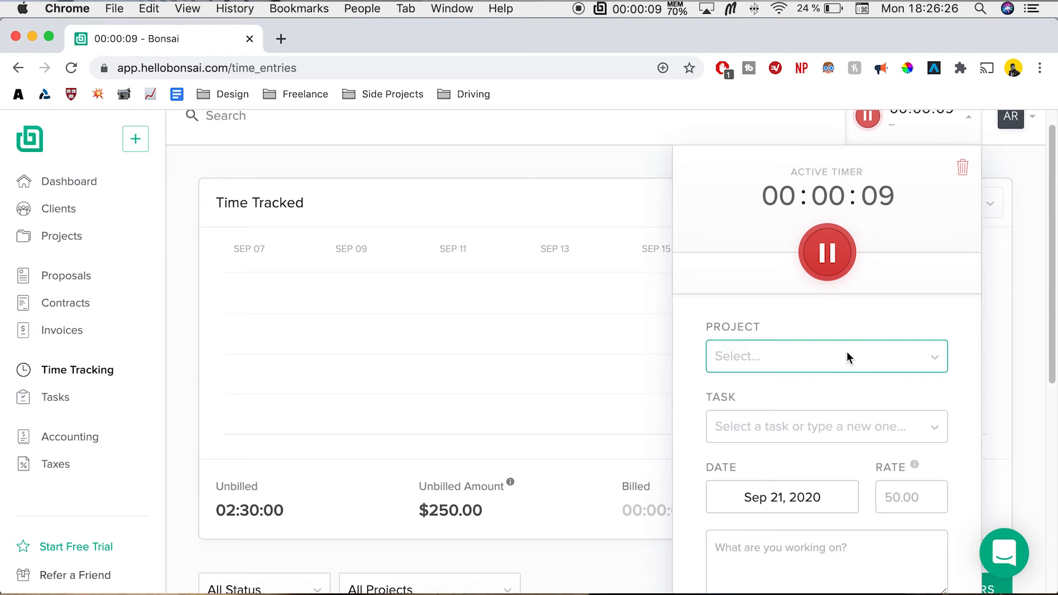
# Step: Run the web timer on My Awesome Sample Project, stop it at 28 seconds and close the timer panel
pyautogui.click(826, 356)
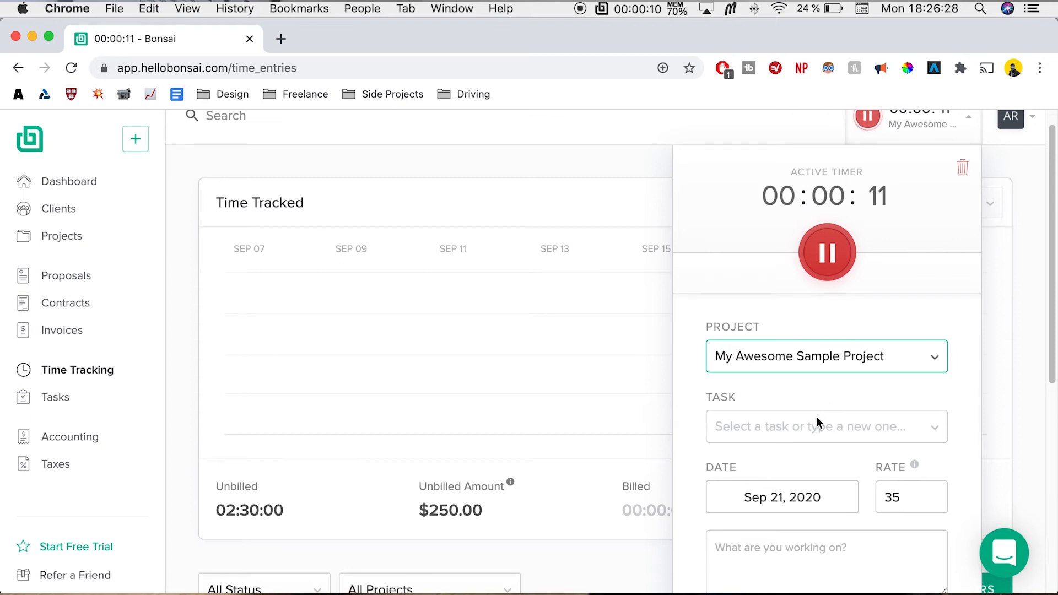
pyautogui.scroll(-3)
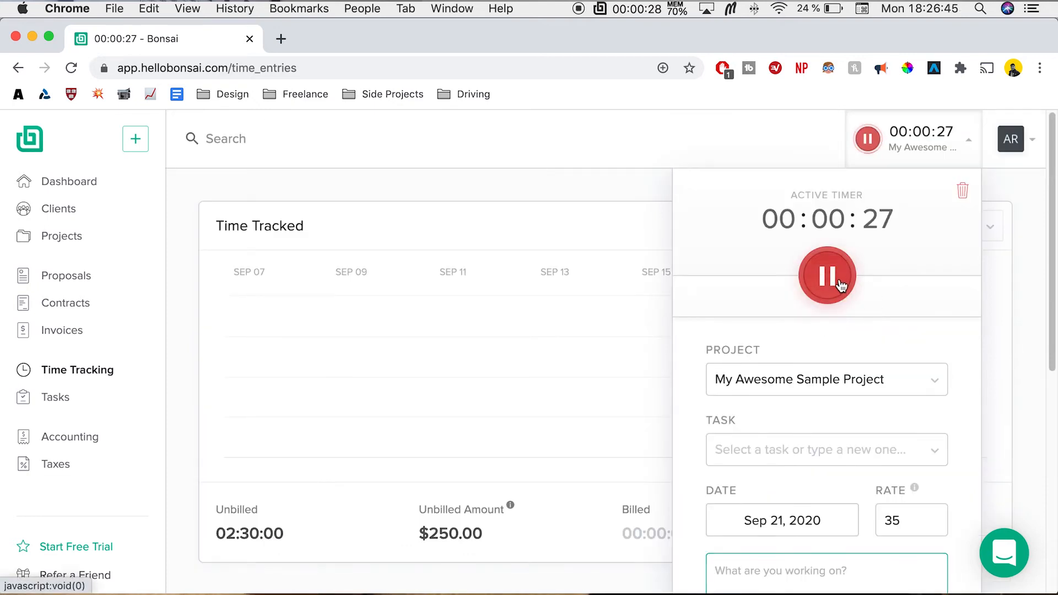
pyautogui.click(825, 275)
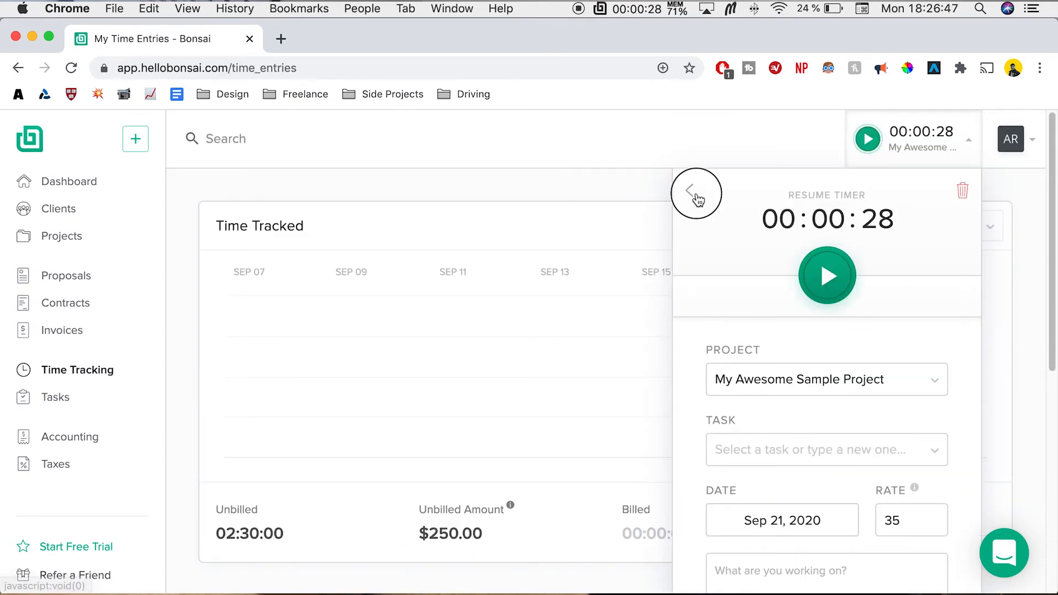
pyautogui.click(696, 194)
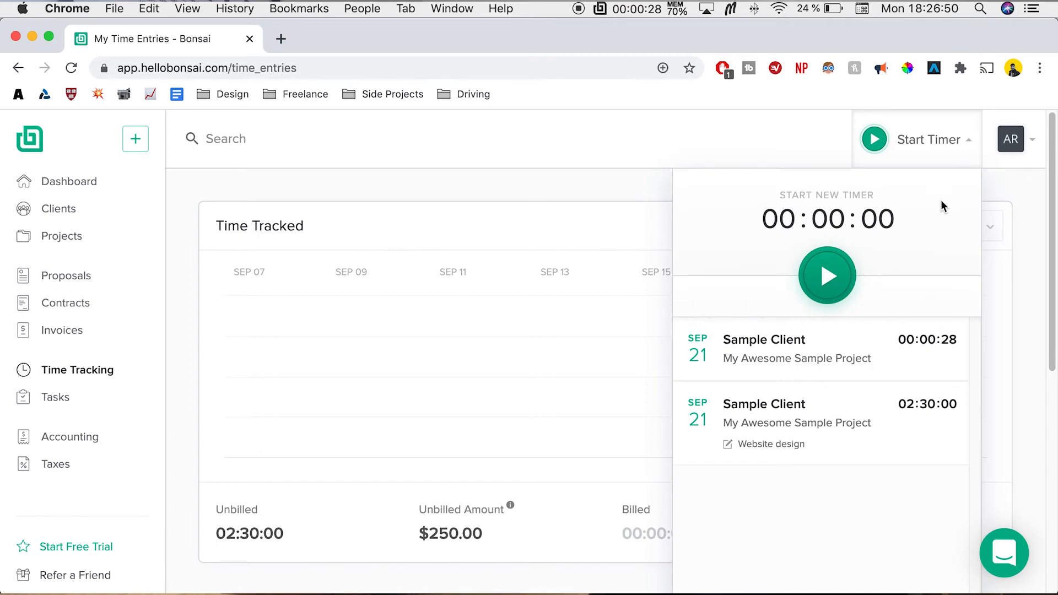
pyautogui.click(723, 122)
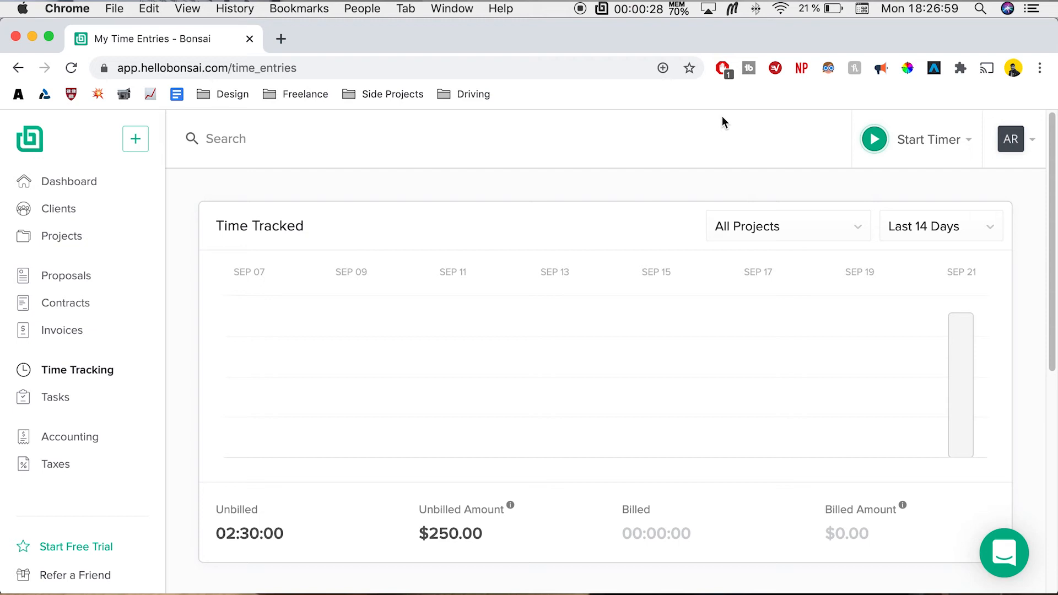
pyautogui.click(1011, 139)
pyautogui.write('bon')
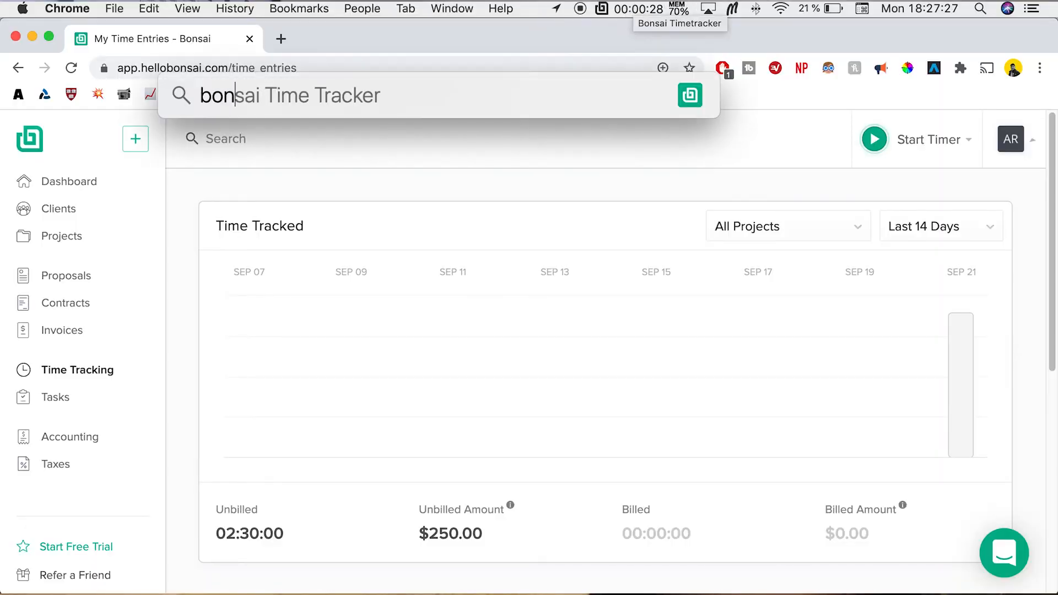
# Step: Launch the Bonsai Timetracker desktop app and show its panel from the menu bar
pyautogui.press('Escape')
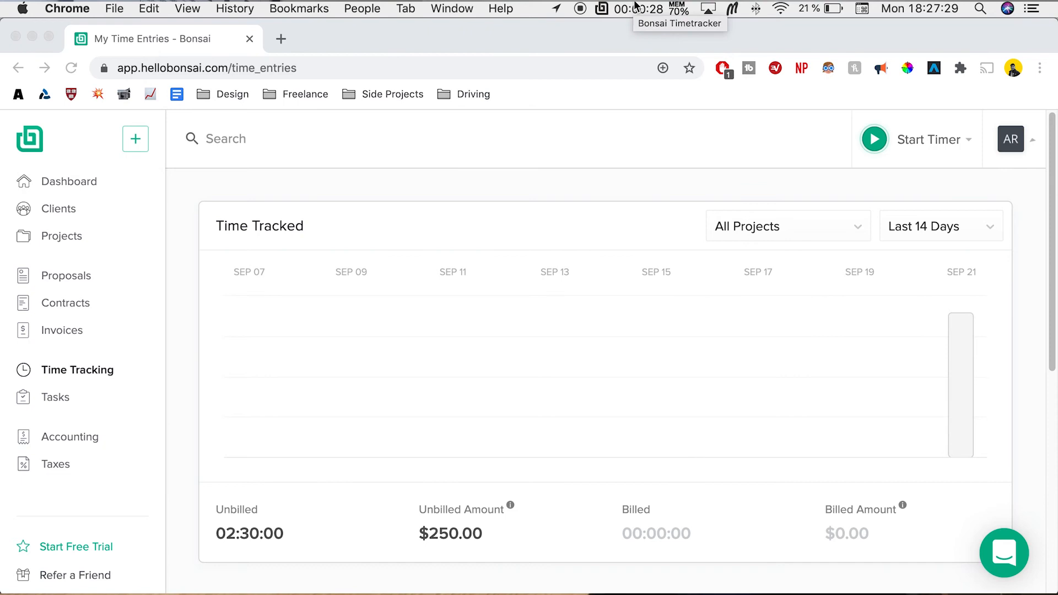
pyautogui.click(600, 9)
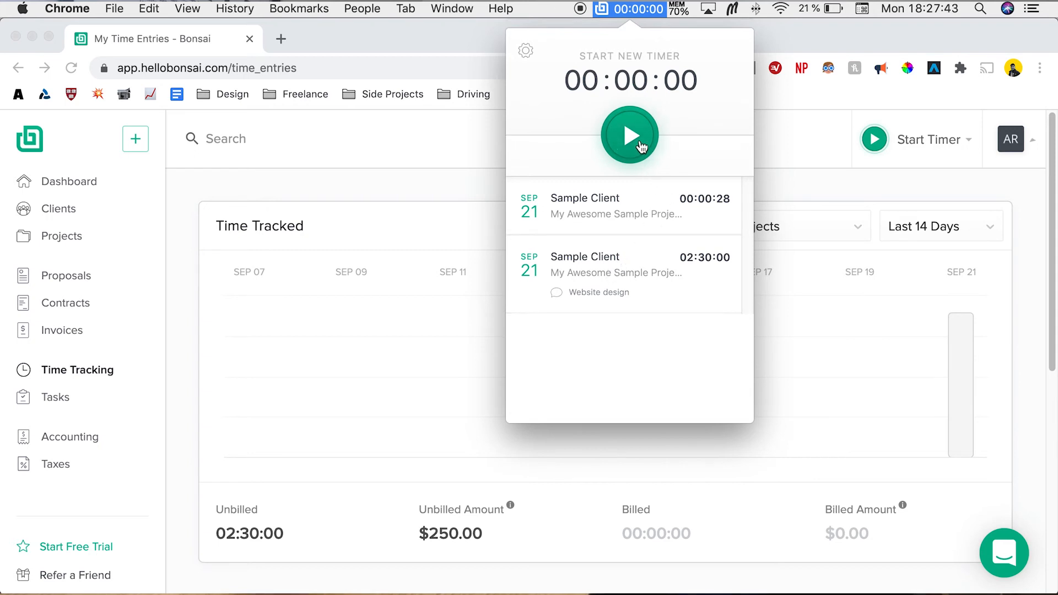
# Step: Run a desktop timer for My Awesome Sample Project at rate 100 and pause it at 12 seconds
pyautogui.click(629, 134)
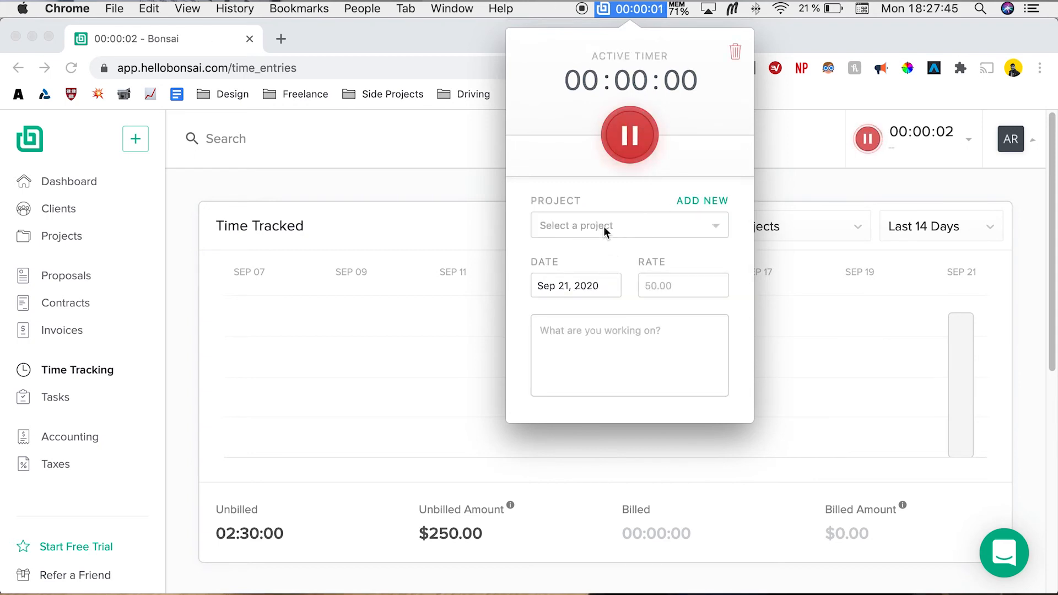
pyautogui.click(629, 225)
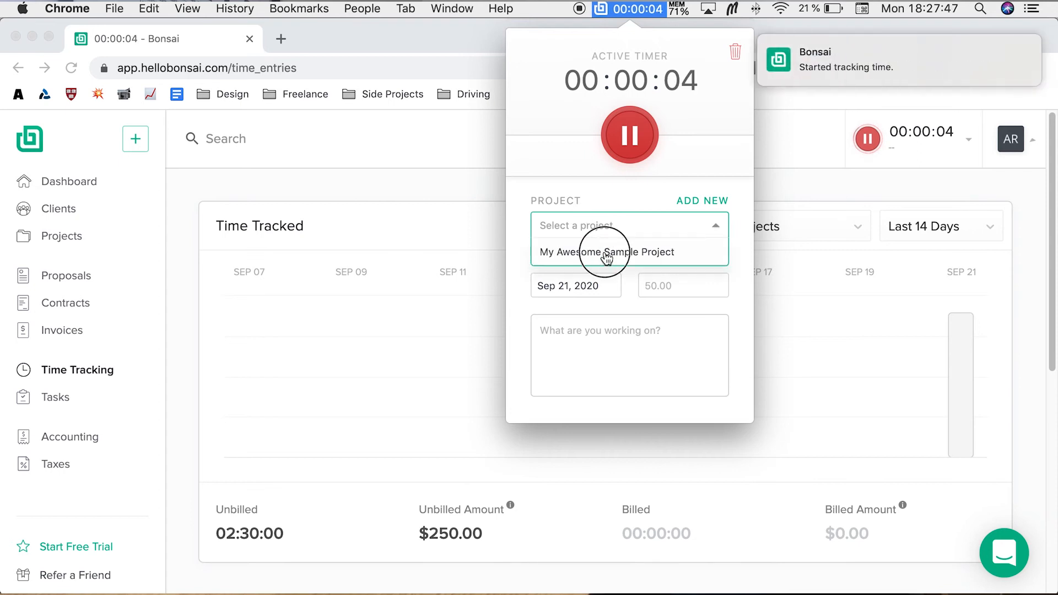
pyautogui.click(608, 252)
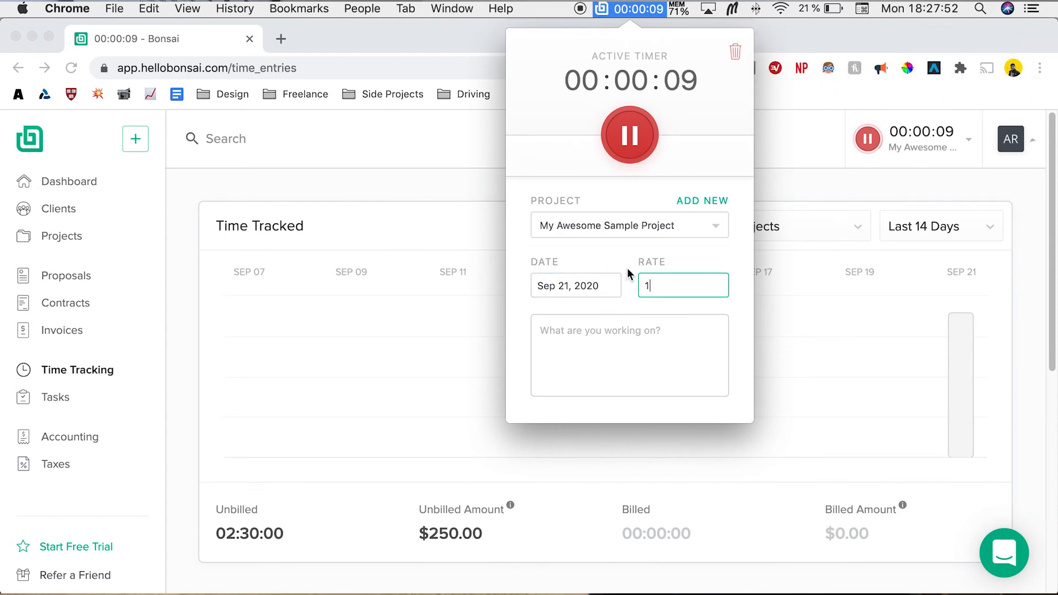
pyautogui.write('00')
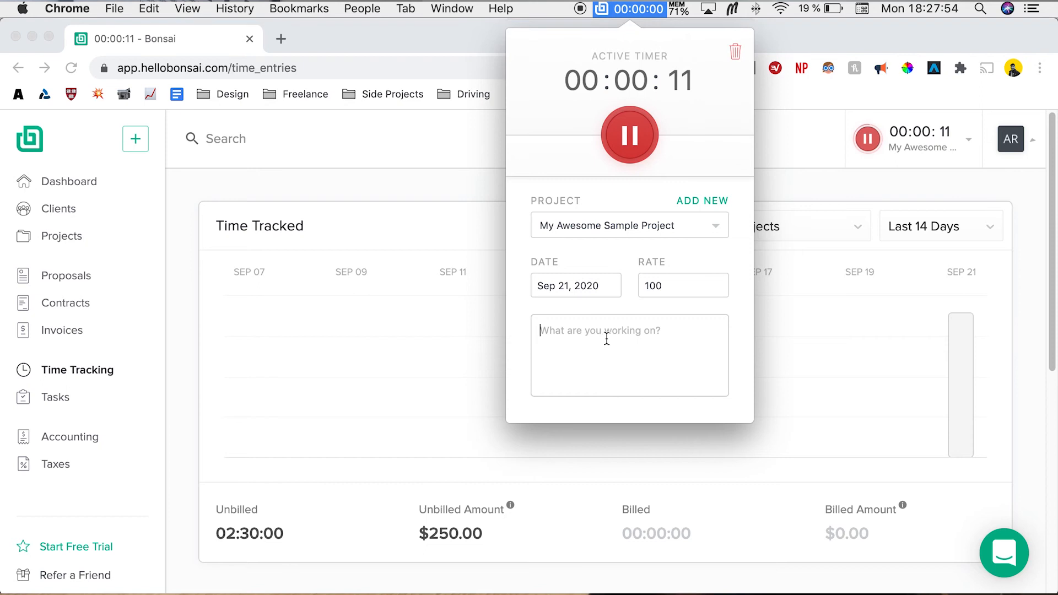
pyautogui.click(630, 134)
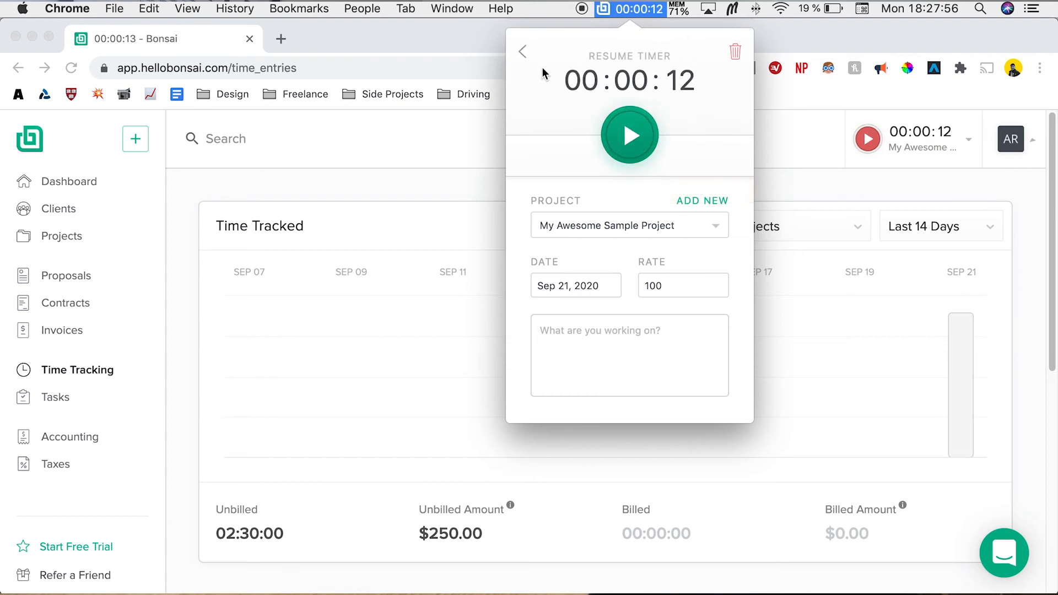